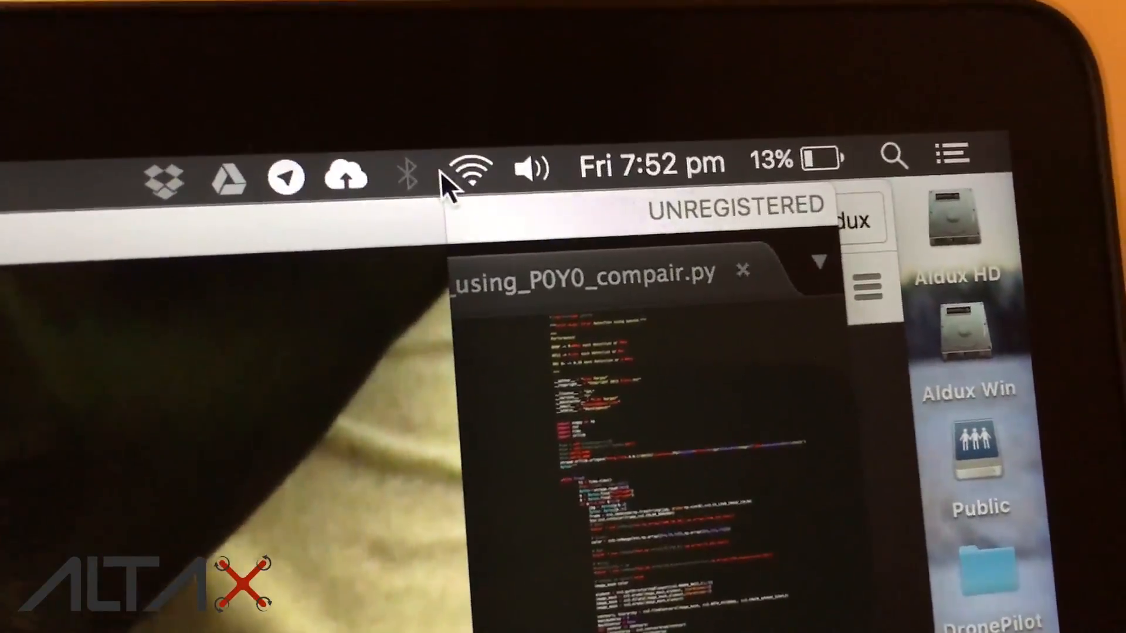
Open the menu-bar Wi-Fi list to confirm DIRECT-MMQ0:DSC-QX10 is the joined network.
{"action": "left_click", "coordinate": [467, 165]}
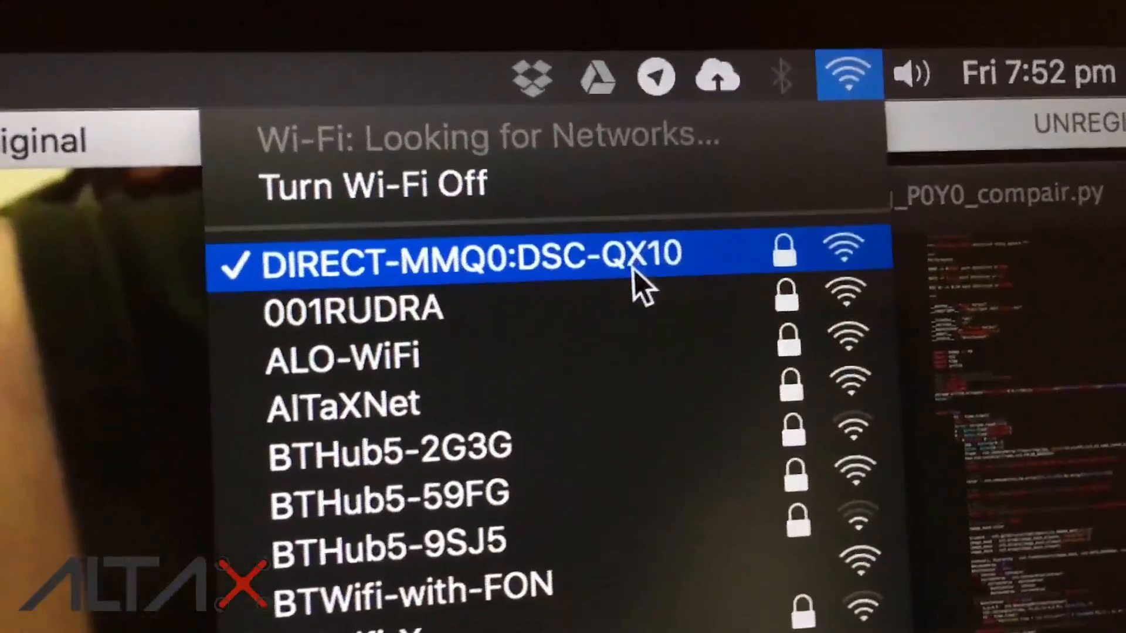